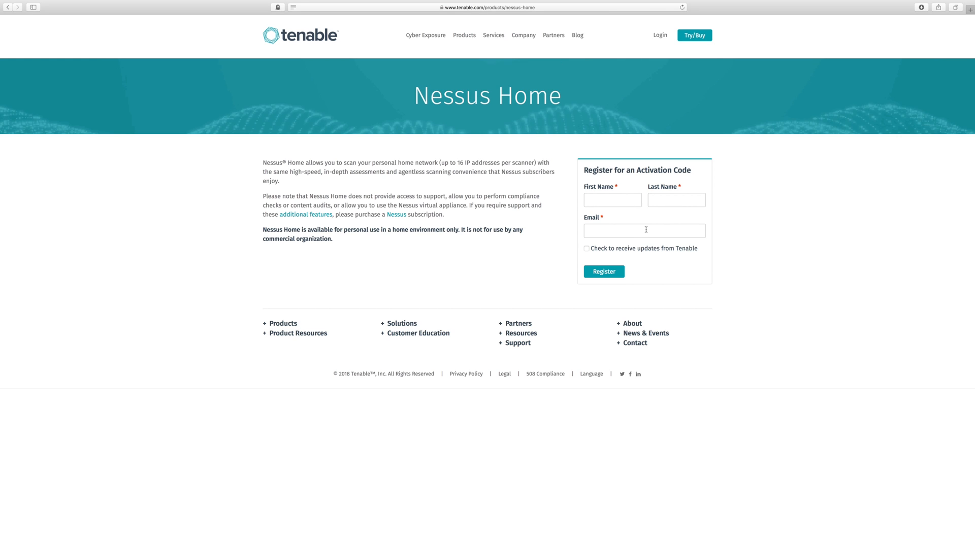
Step: Expand Product Resources in the footer and follow the Nessus Download link
left_click(298, 333)
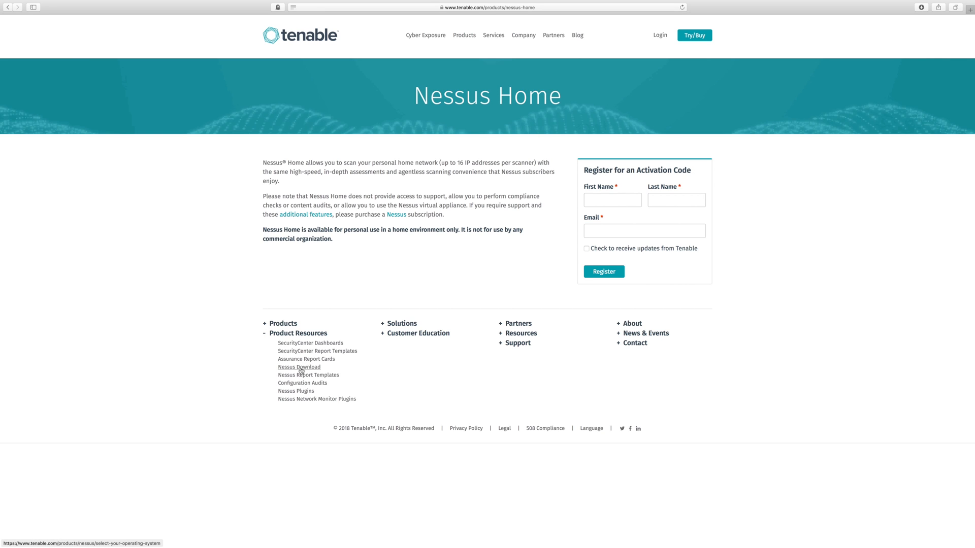
left_click(299, 367)
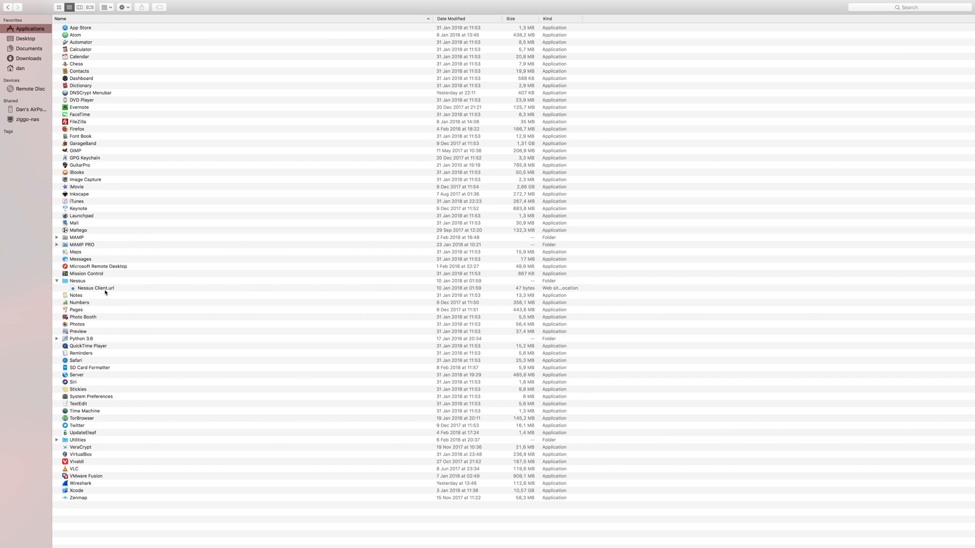
Step: Launch Nessus Client.url and sign in as Dan to reach the empty My Scans folder
double_click(96, 287)
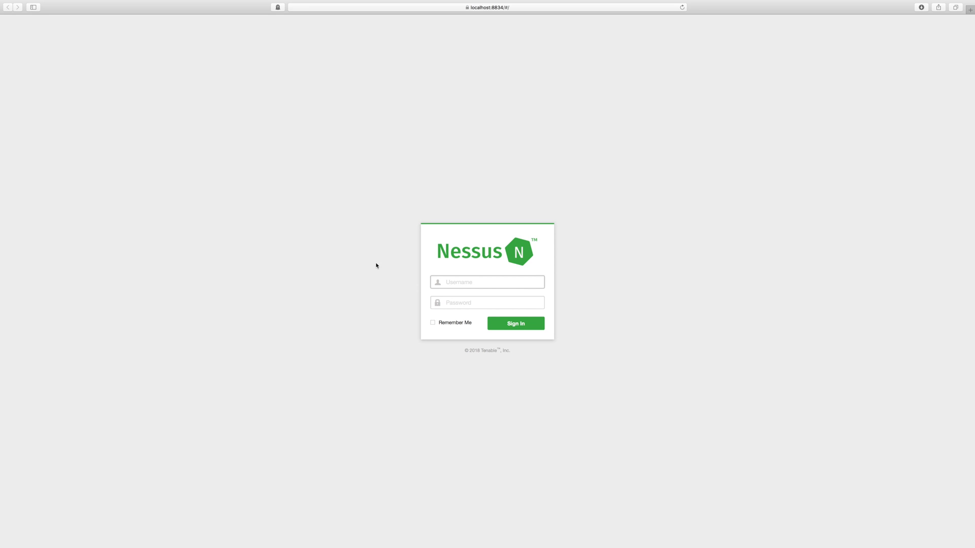
mouse_move(471, 279)
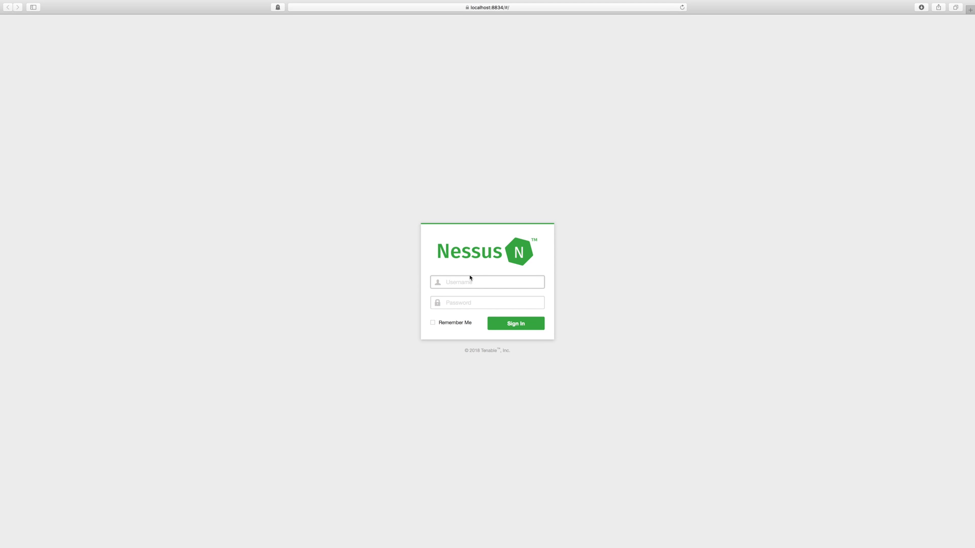
left_click(486, 282)
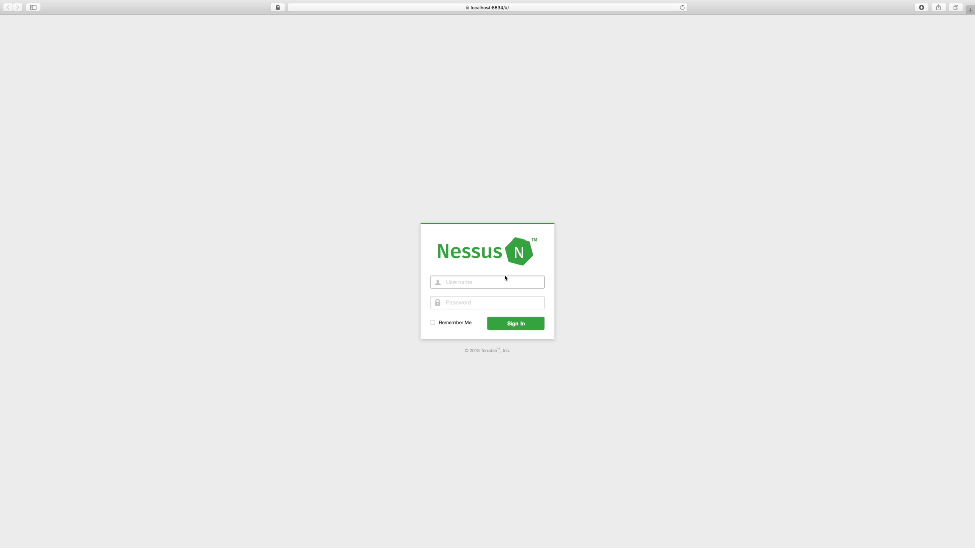
left_click(486, 281)
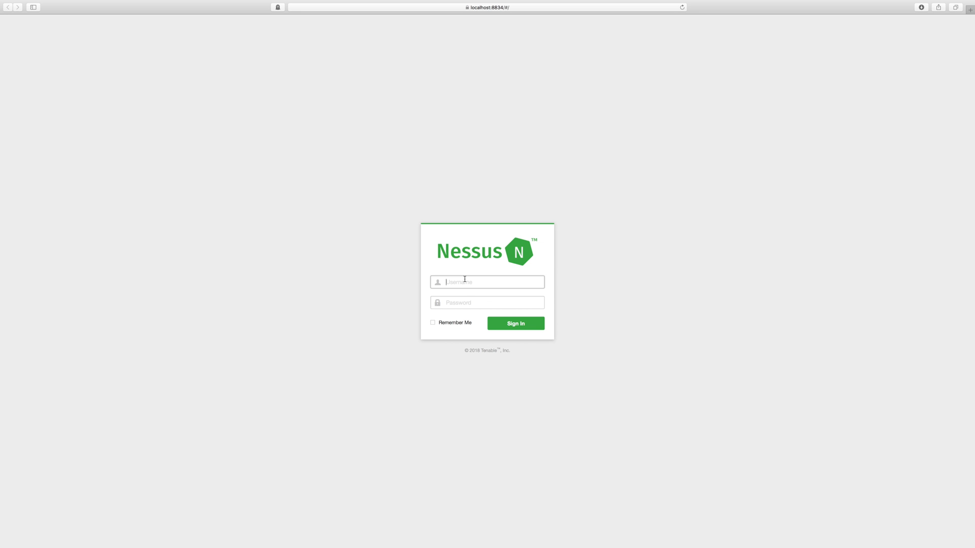
type("Dan")
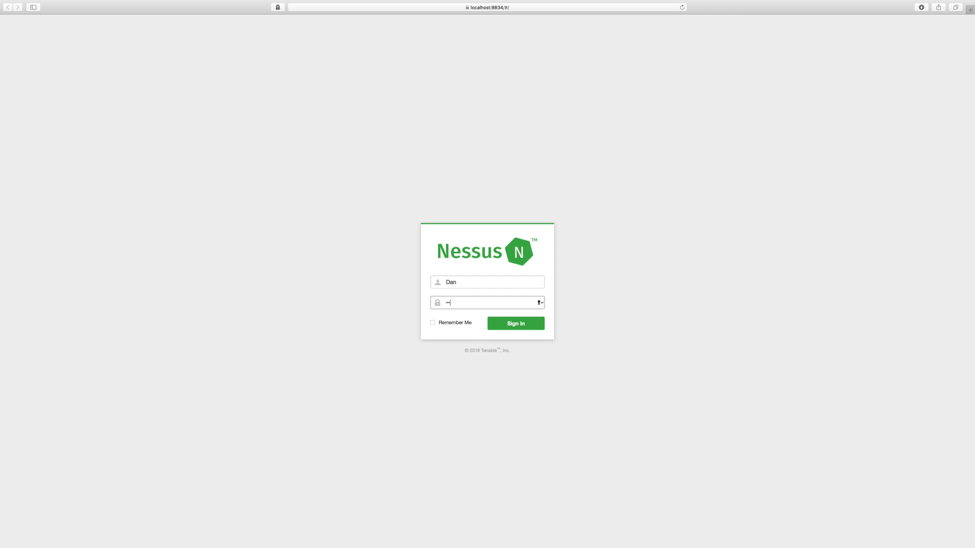
type("•")
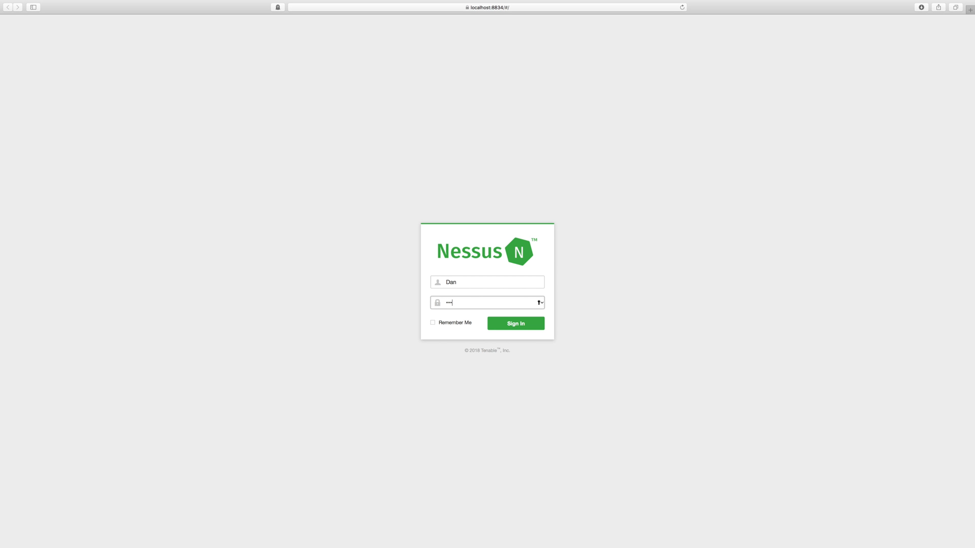
left_click(514, 323)
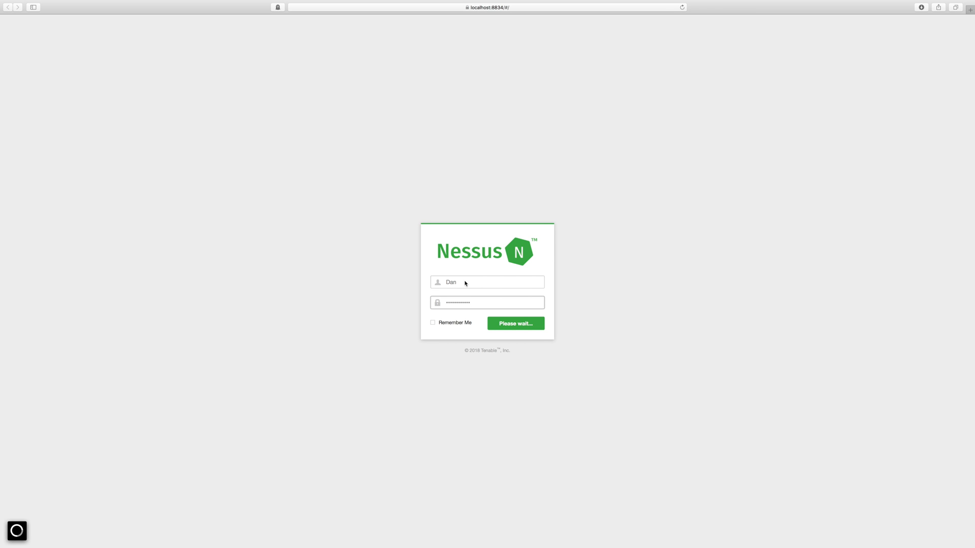
left_click(515, 323)
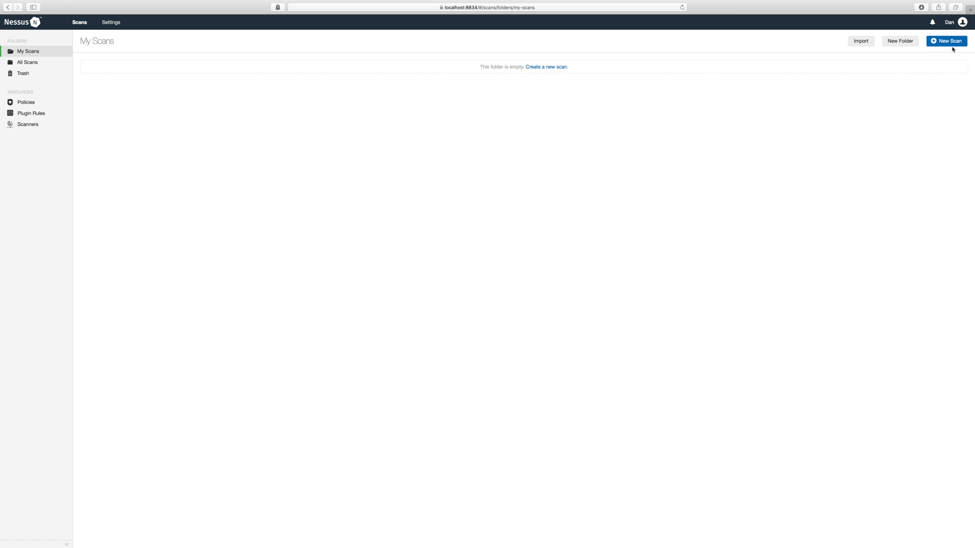
Step: Save a Basic Network Scan named Basic Network Scan Home, described 'A basic scan of my home network.', targeting 192.168.178.1/24
left_click(945, 41)
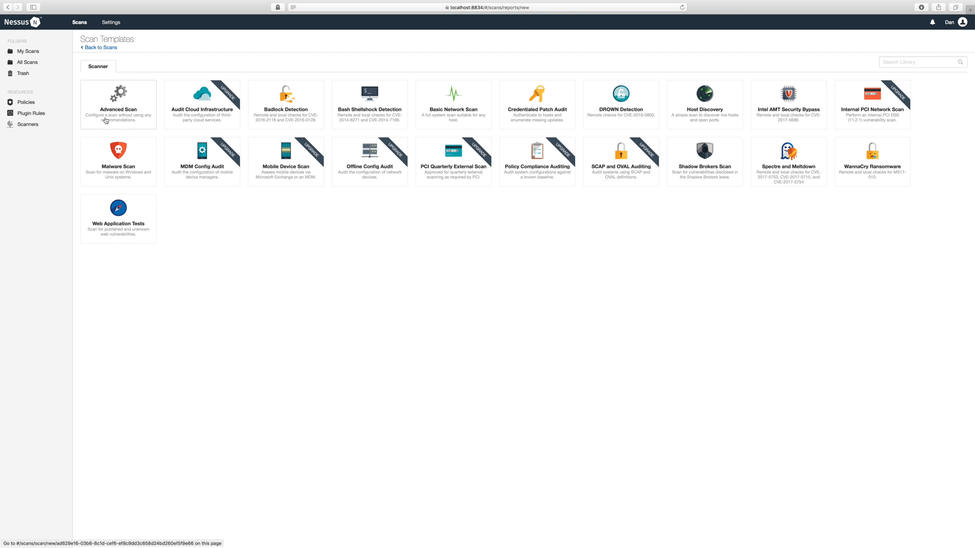
left_click(453, 105)
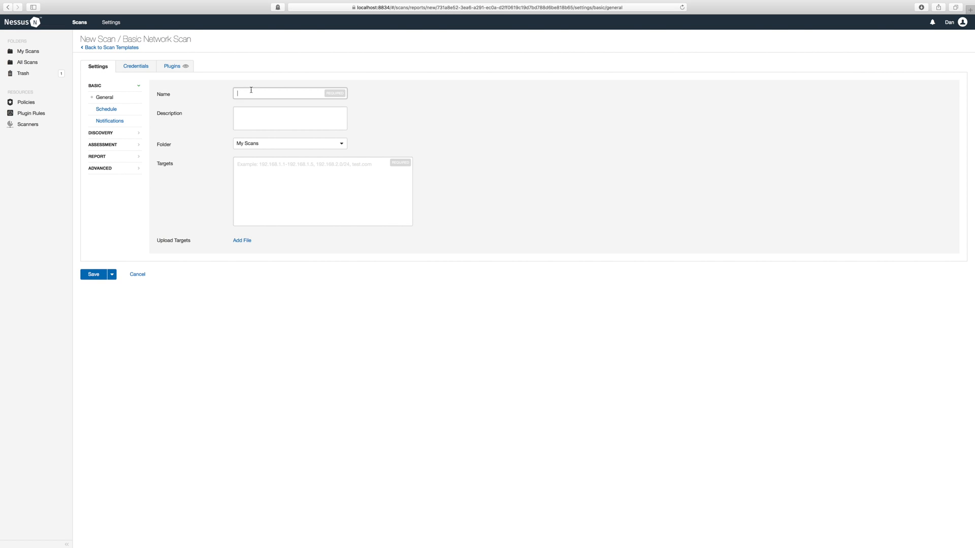
type("Basic Network Scan Home")
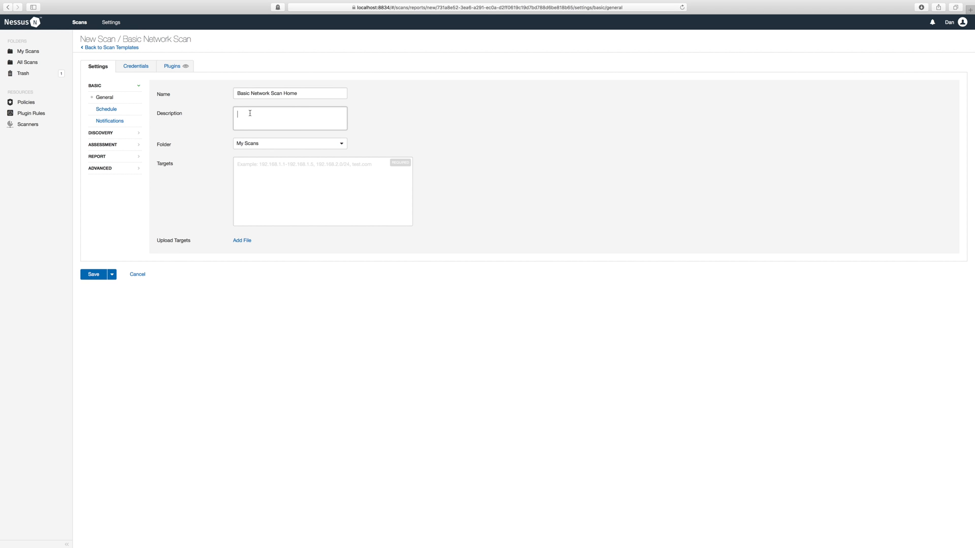
type("A basic s")
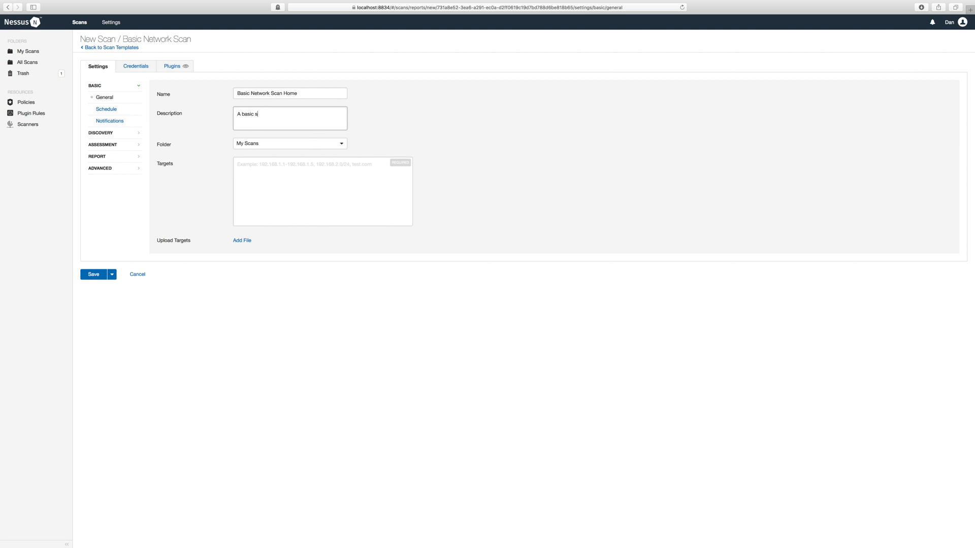
type("can of my h")
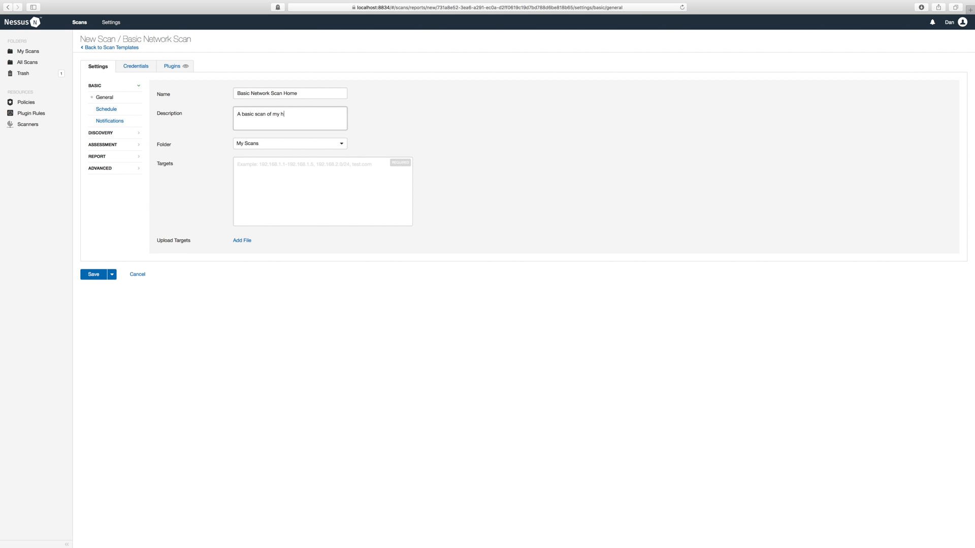
type("ome network.")
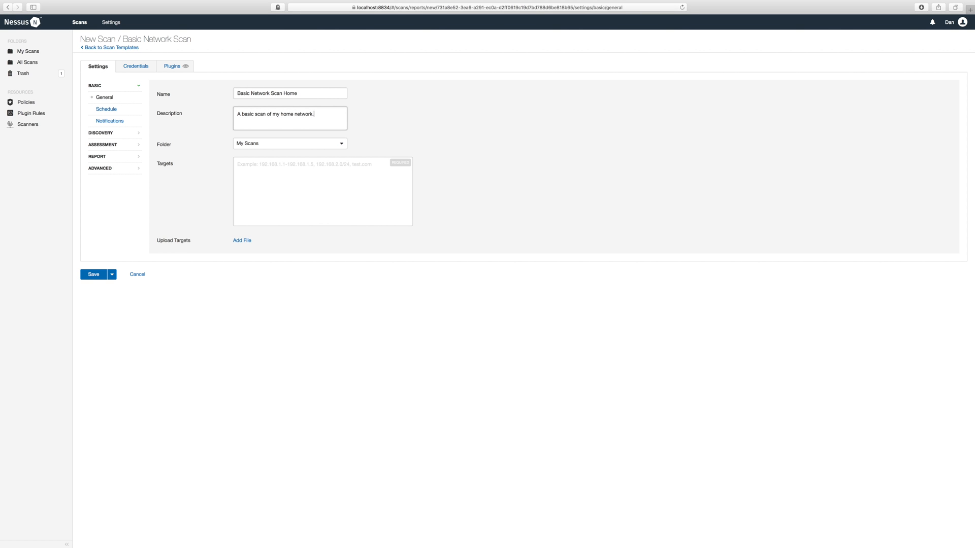
type("192.168.178.1/24")
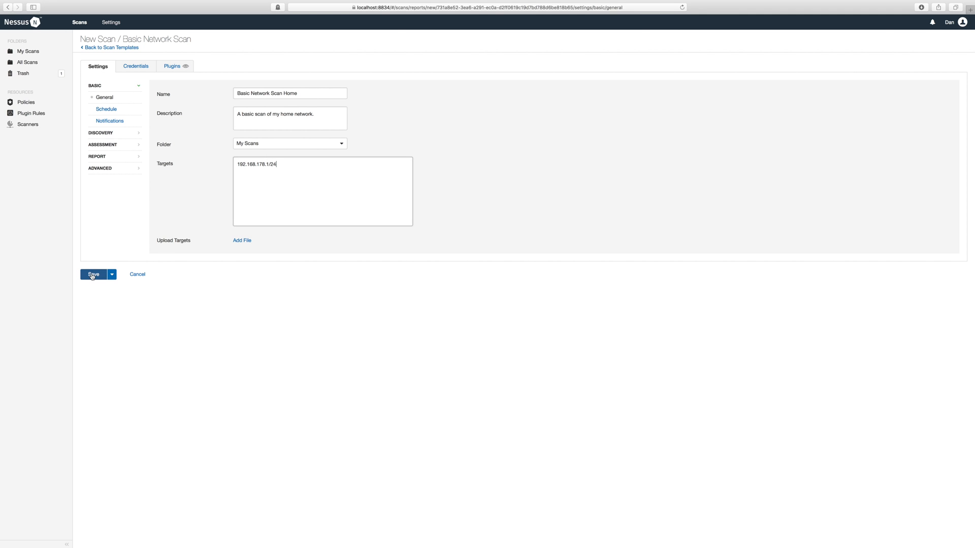
left_click(93, 274)
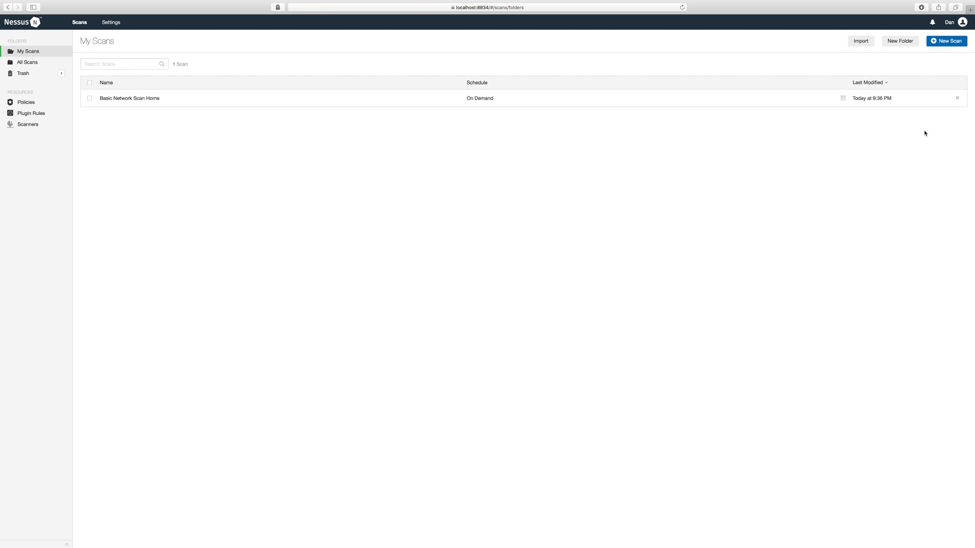
mouse_move(923, 123)
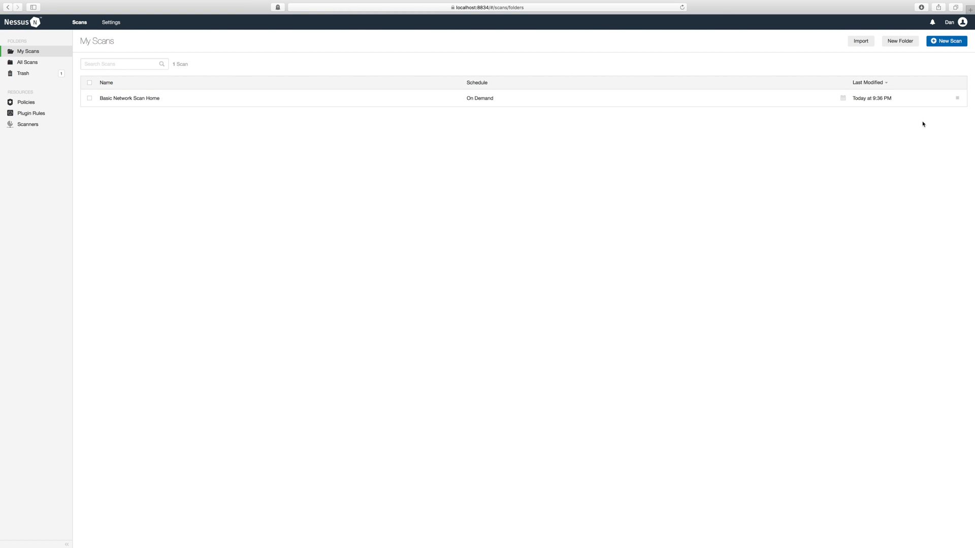
Step: View the Basic Network Scan Home results' Vulnerabilities list and scroll through its 60 entries
left_click(129, 97)
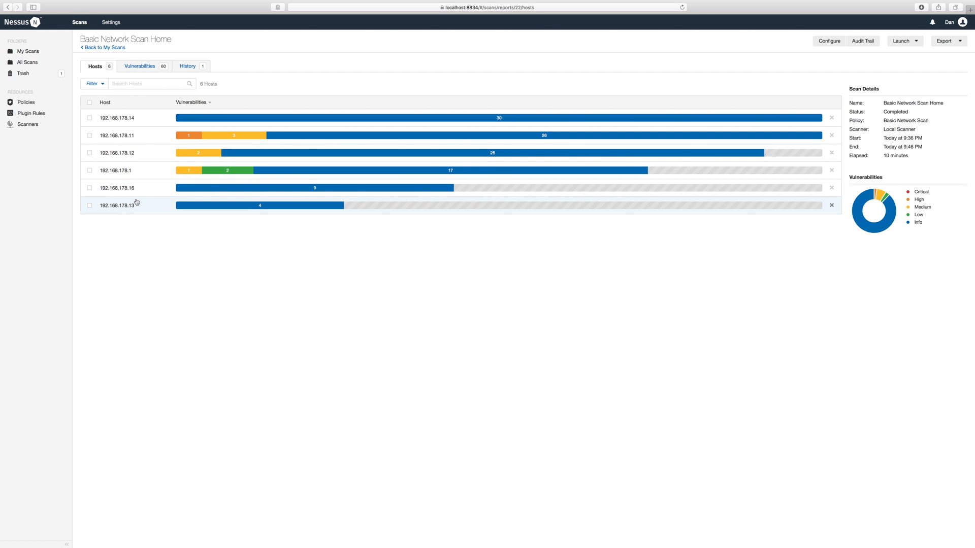
mouse_move(145, 199)
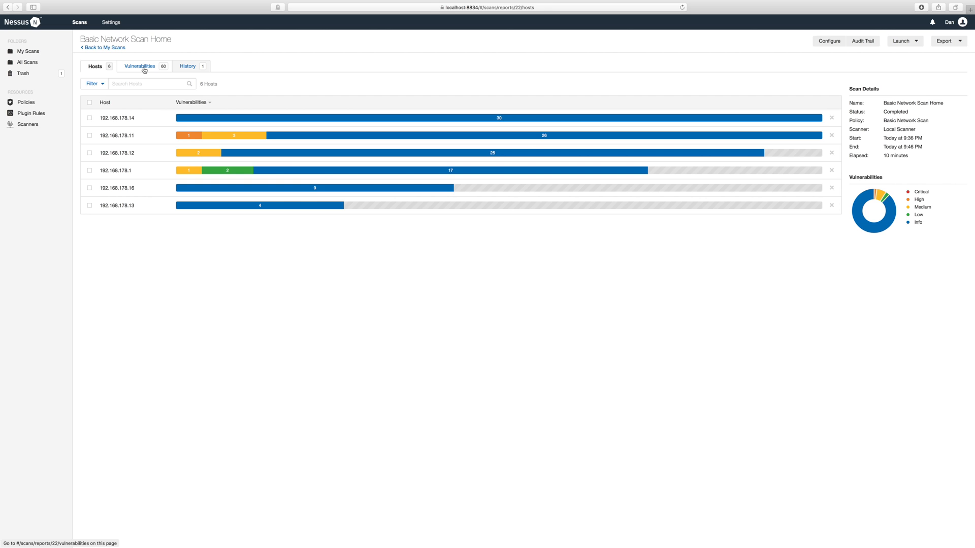
left_click(139, 66)
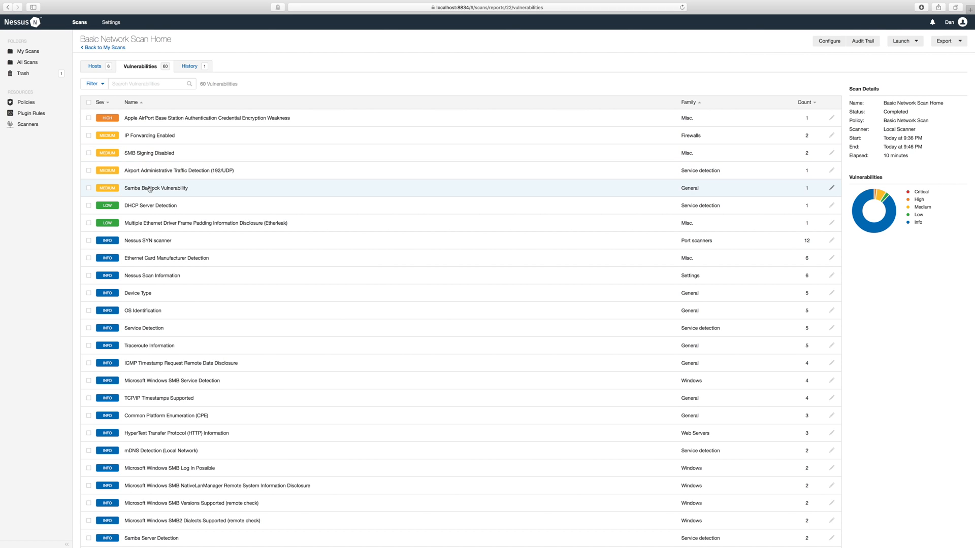
scroll("down", 3)
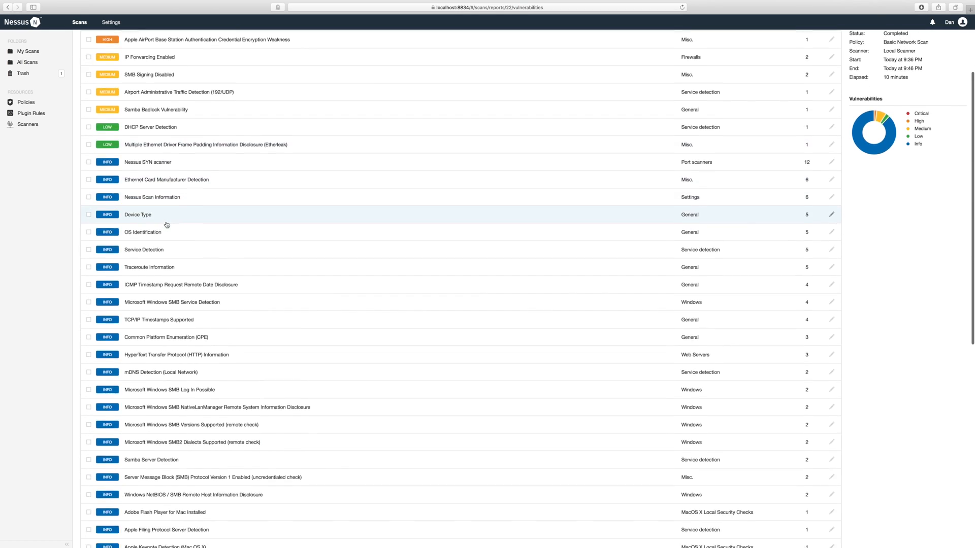
scroll("down", 3)
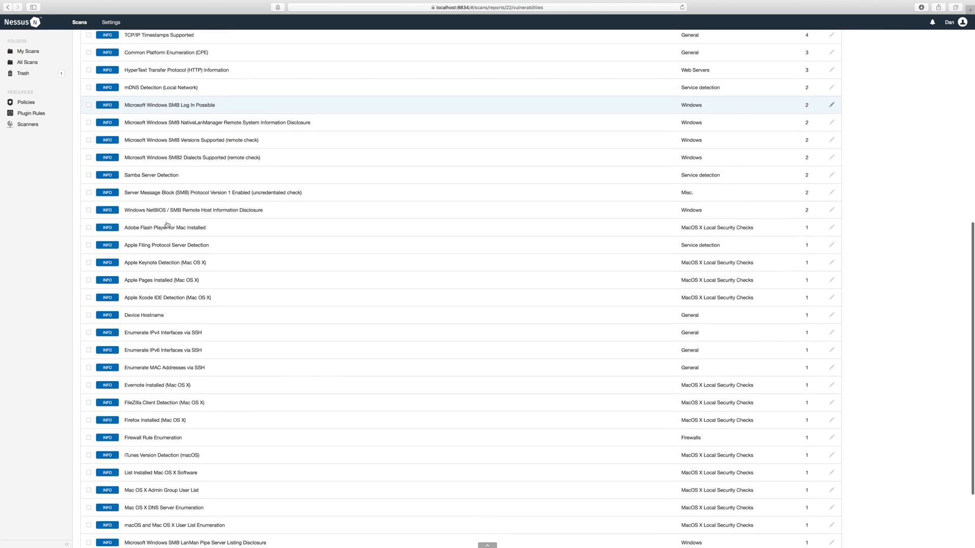
scroll("down", 3)
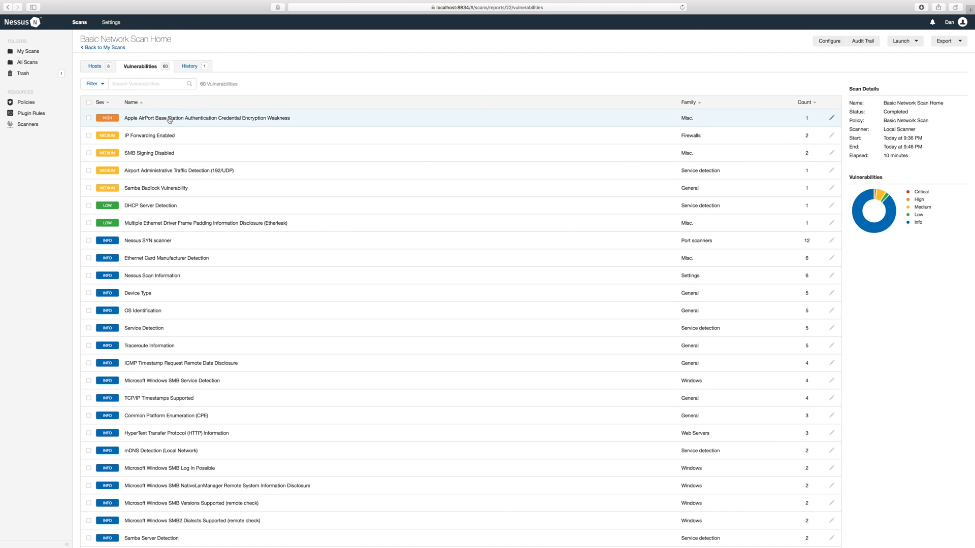
Step: Show the Apple AirPort Base Station credential encryption weakness details for 192.168.178.11
left_click(207, 118)
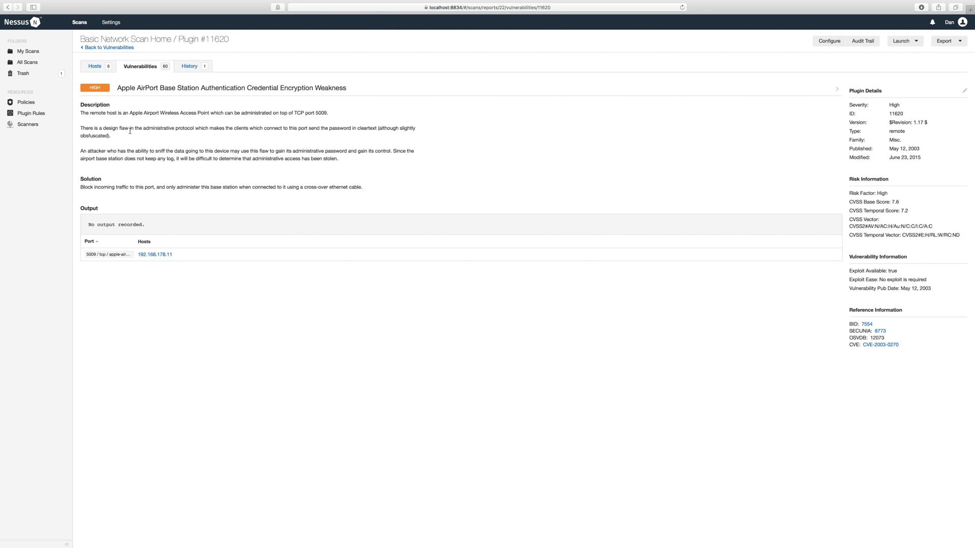
mouse_move(225, 144)
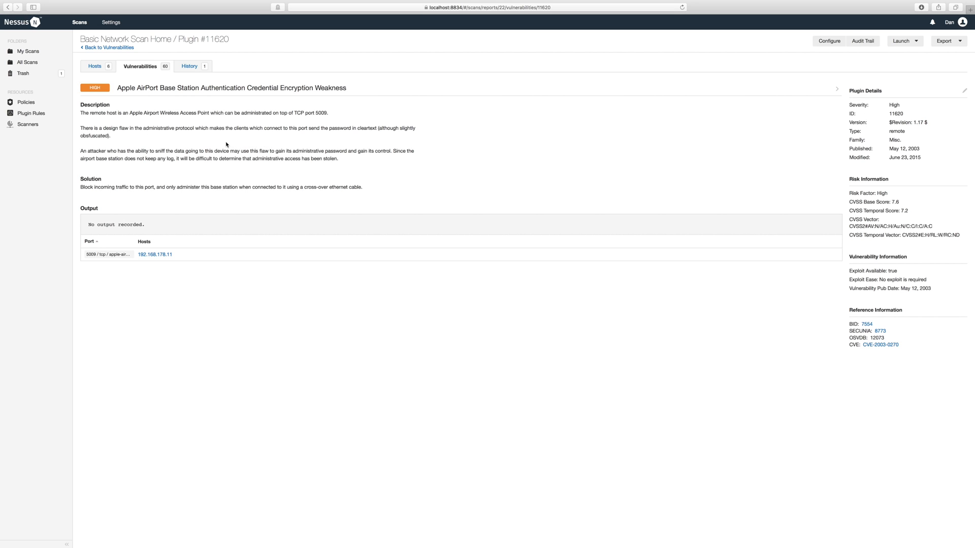
mouse_move(222, 187)
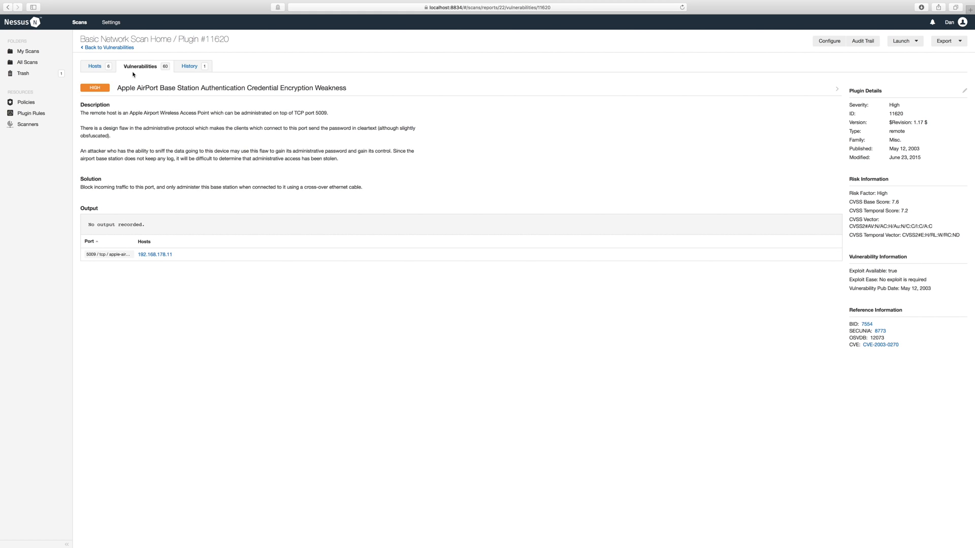
mouse_move(107, 48)
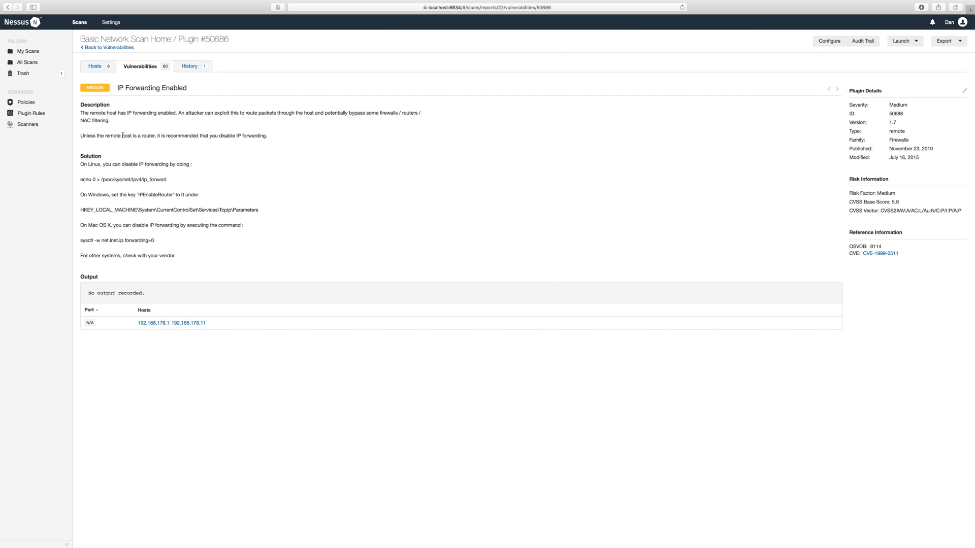
mouse_move(181, 142)
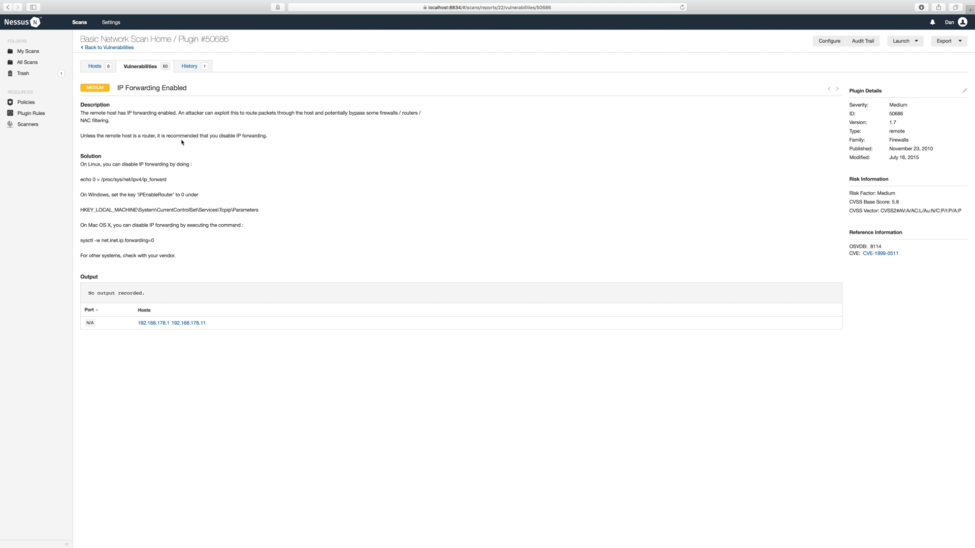
mouse_move(140, 164)
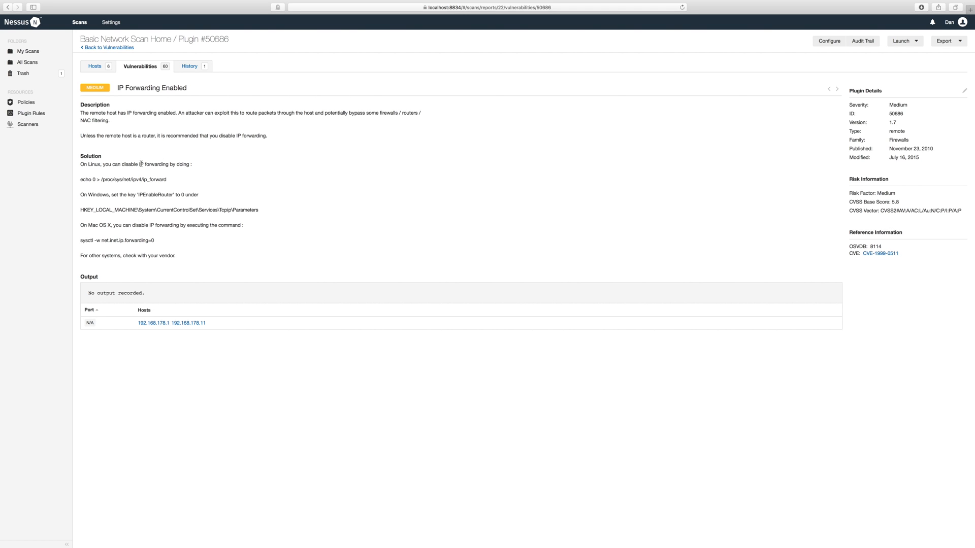
mouse_move(840, 258)
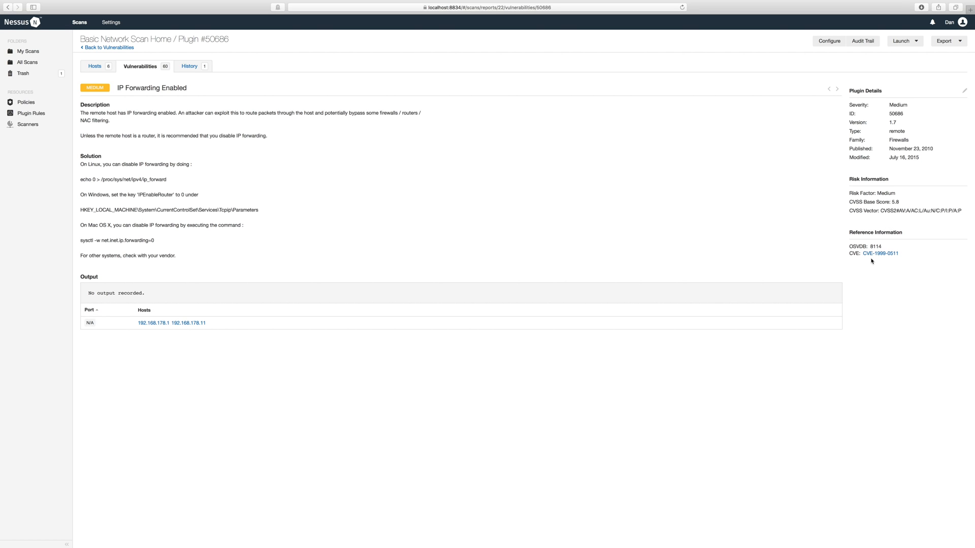
mouse_move(883, 261)
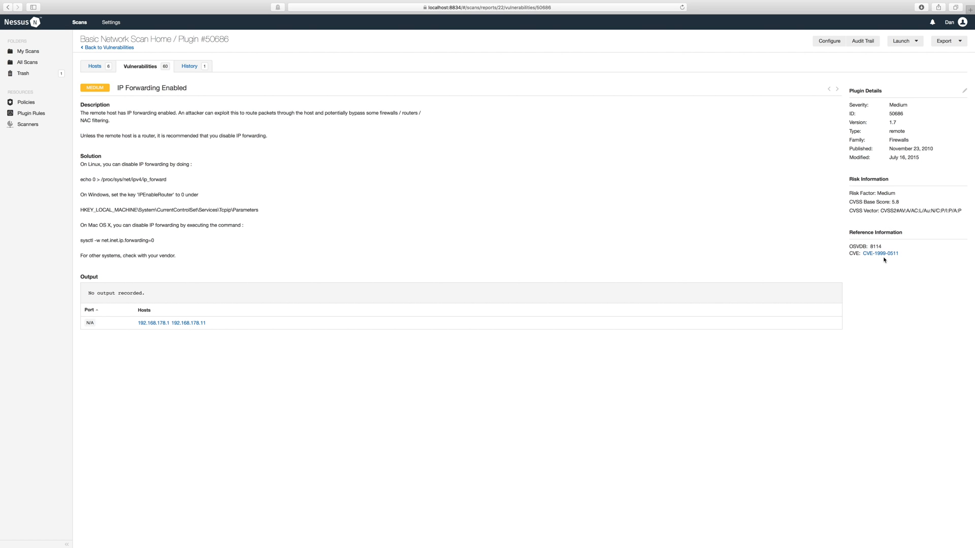
mouse_move(887, 260)
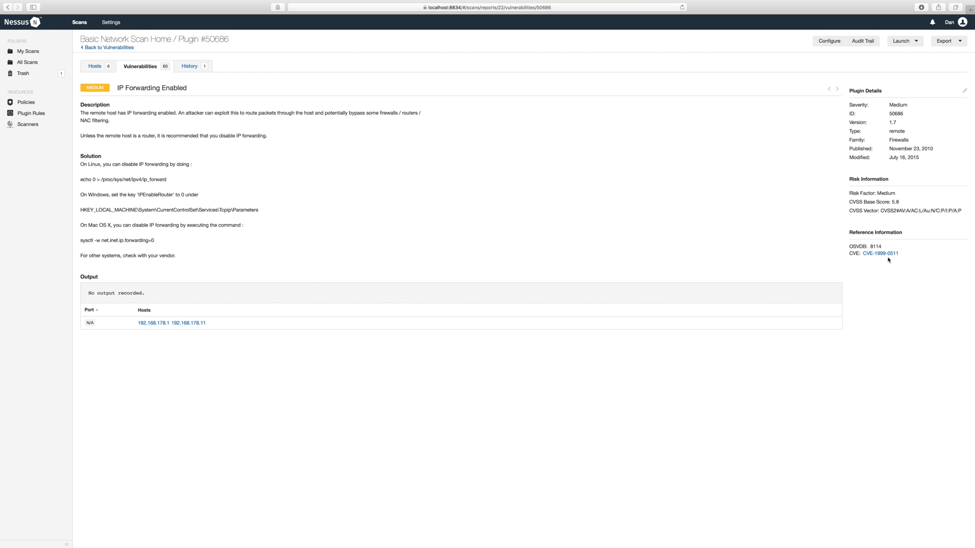
Step: Follow the Reference Information link to the NVD page for CVE-2003-0270
left_click(879, 253)
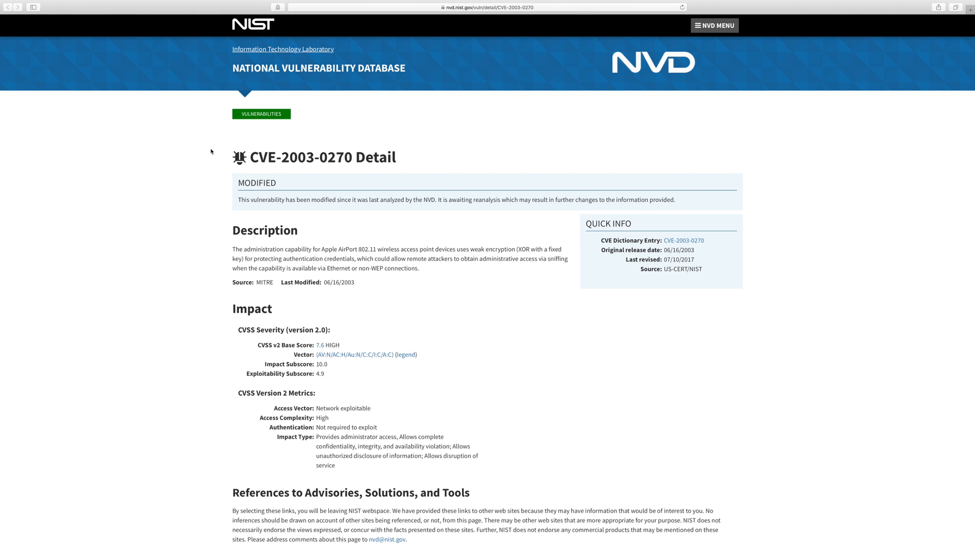
scroll("down", 3)
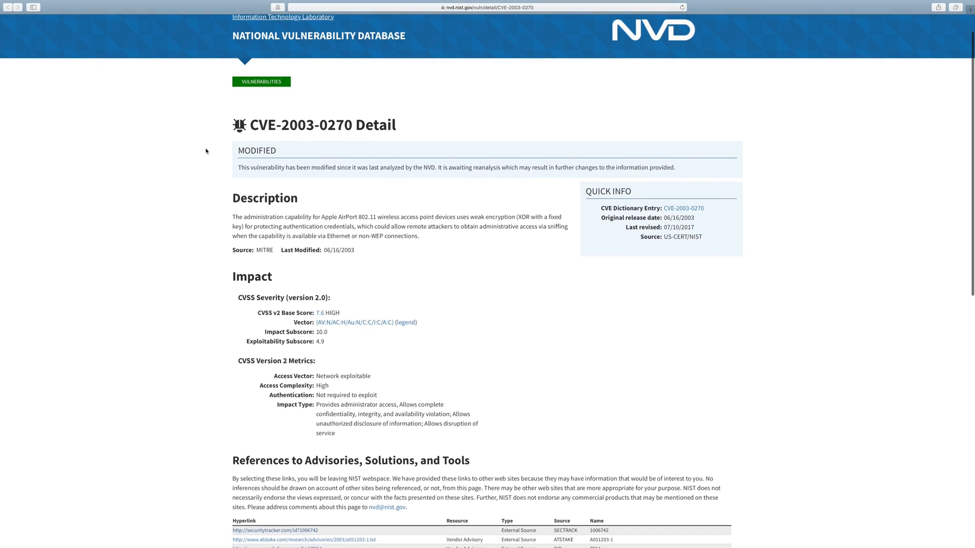
scroll("down", 3)
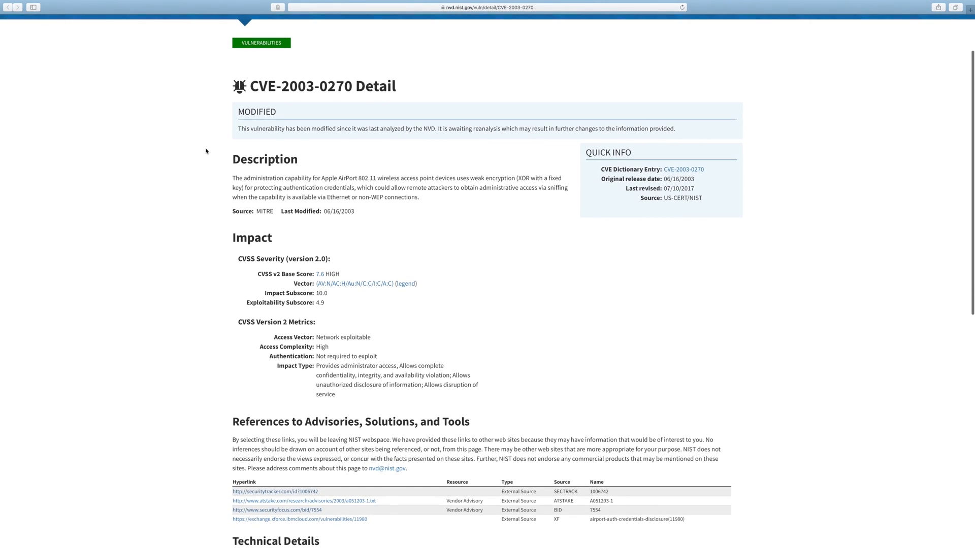
scroll("down", 3)
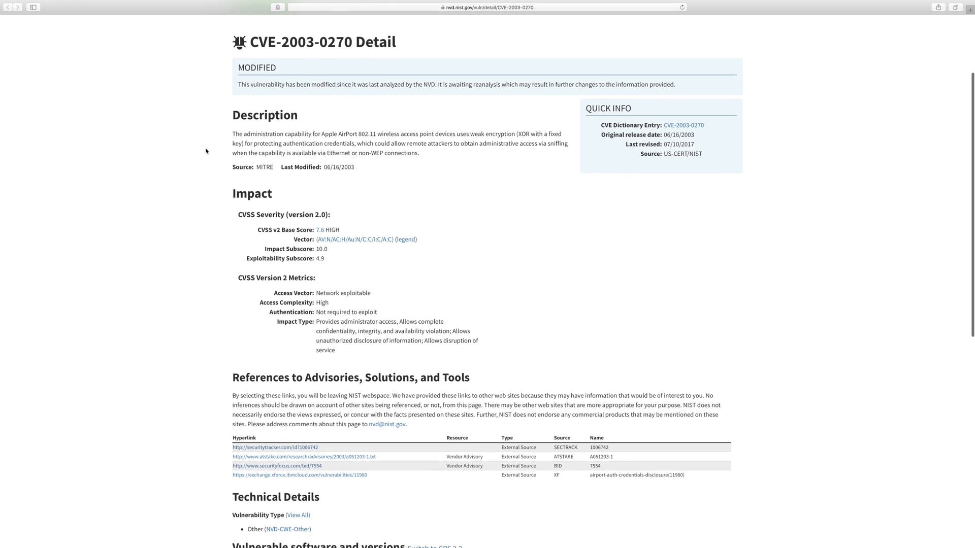
scroll("down", 3)
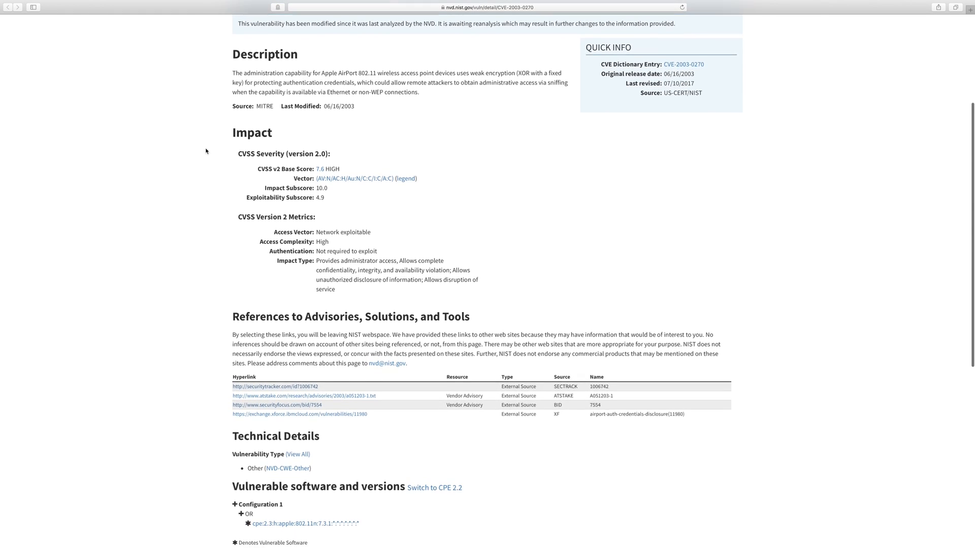
scroll("down", 3)
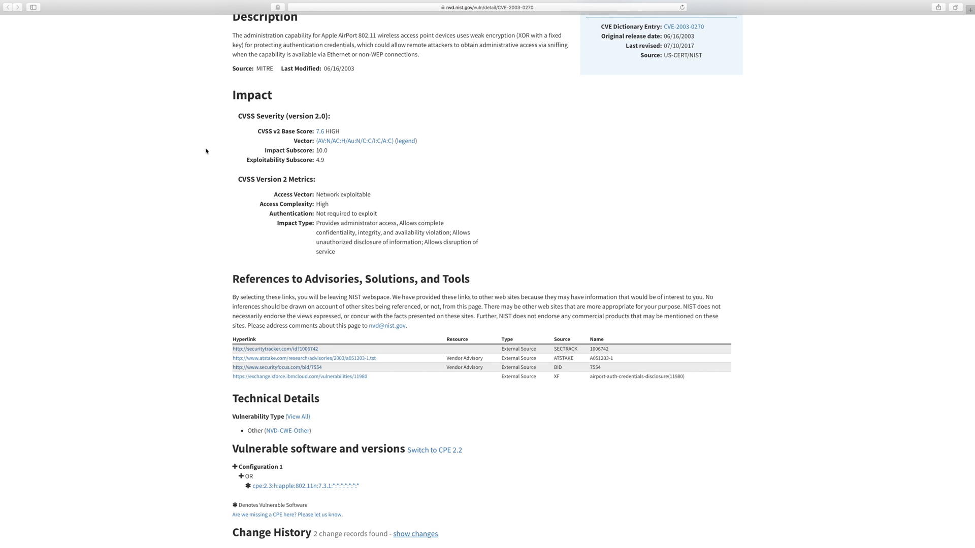
scroll("down", 3)
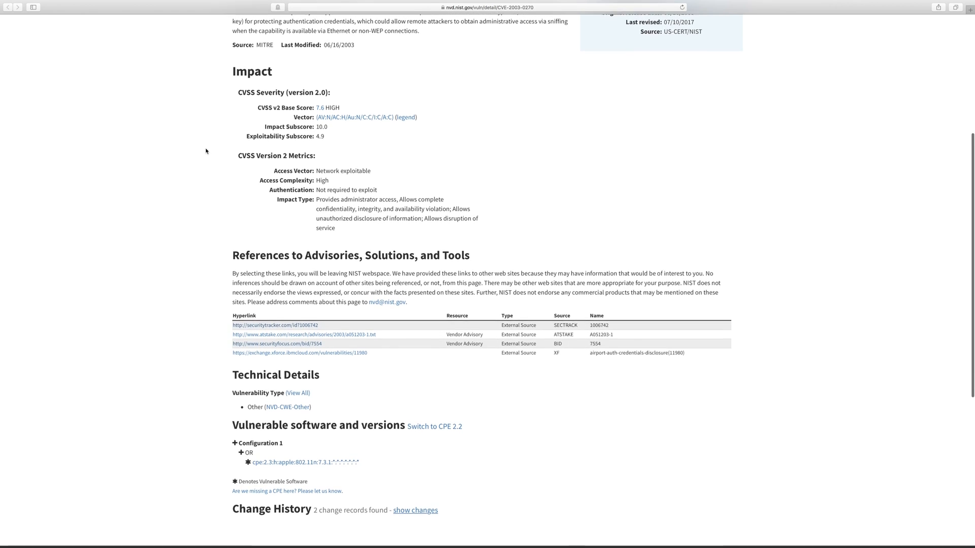
scroll("down", 3)
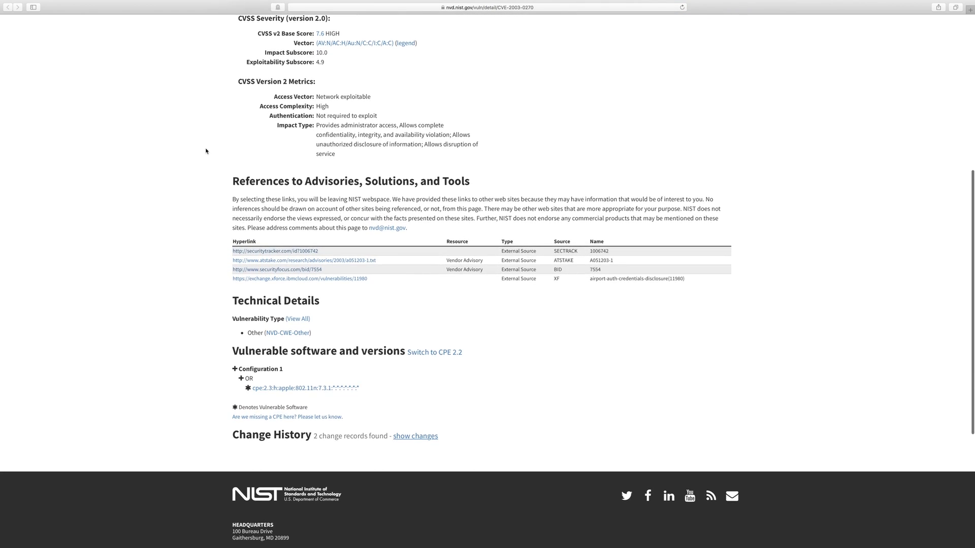